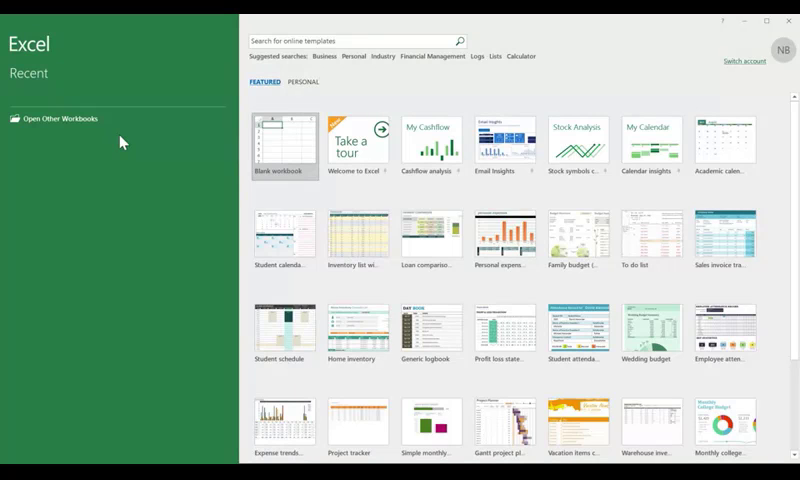
pyautogui.moveTo(305, 145)
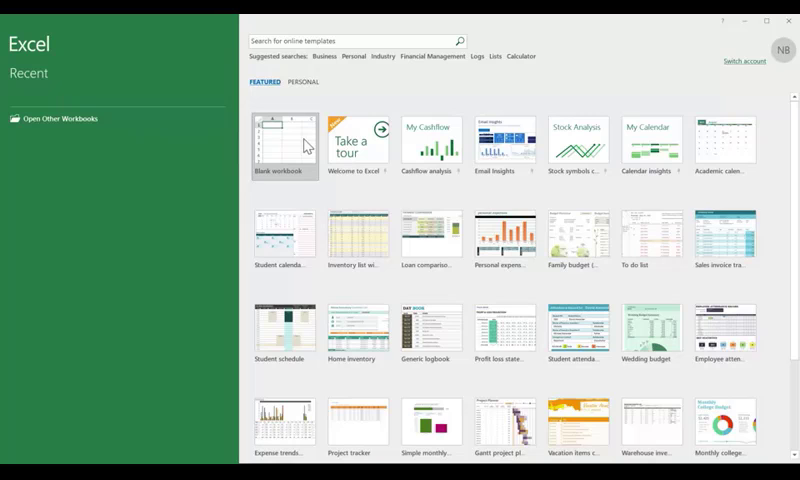
pyautogui.moveTo(305, 145)
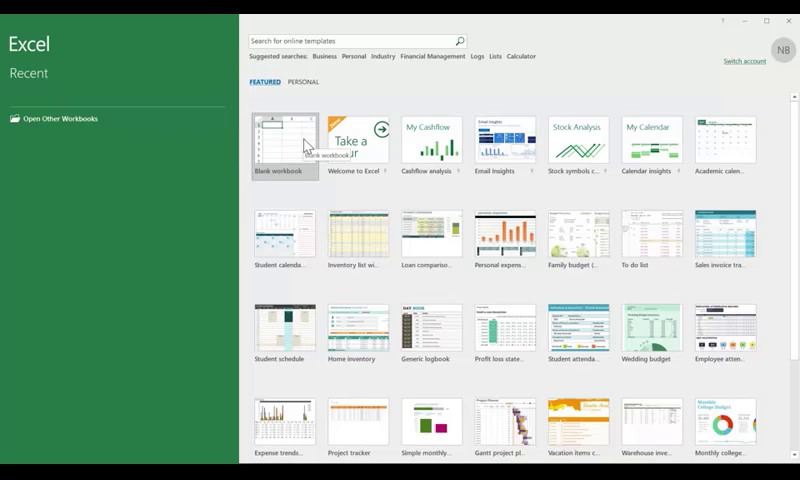
# Create a blank workbook (Book1), browse the Data tab, then return to Home.
pyautogui.click(283, 145)
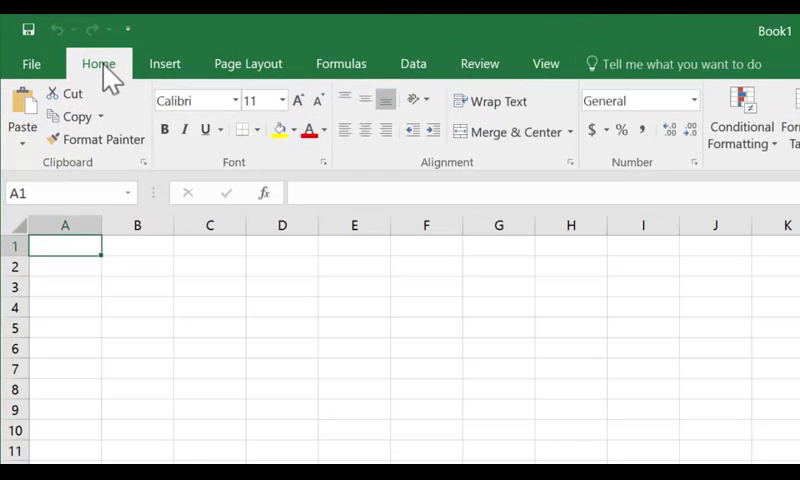
pyautogui.click(164, 63)
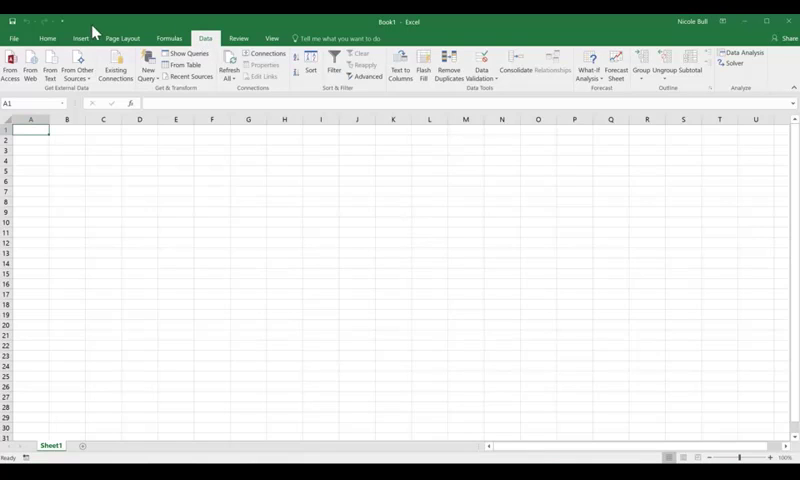
pyautogui.click(46, 38)
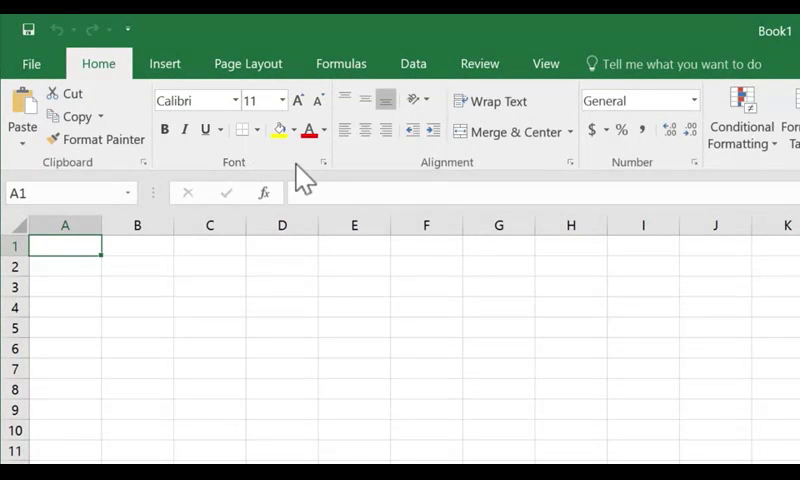
pyautogui.moveTo(322, 162)
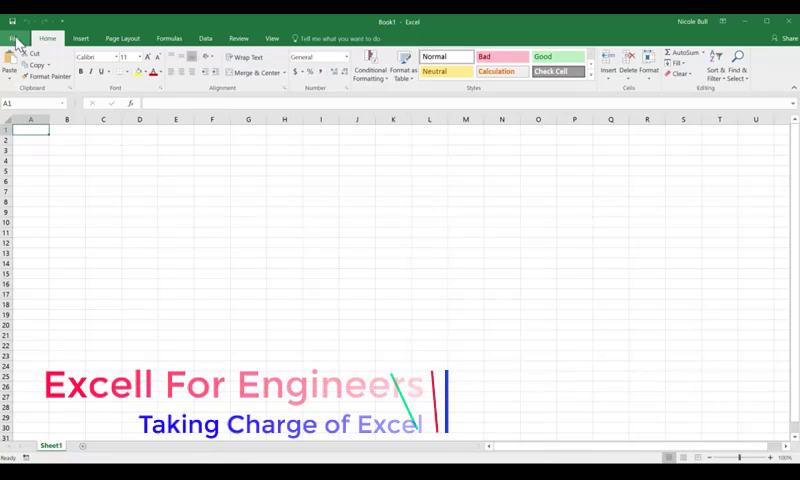
# Open W01-V01-Take Charge.xlsx from Documents > _Excel Essentials.
pyautogui.click(15, 38)
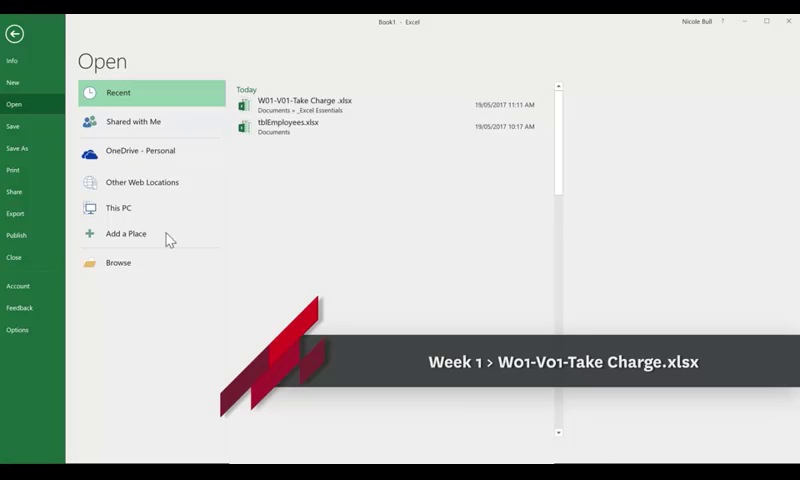
pyautogui.click(118, 262)
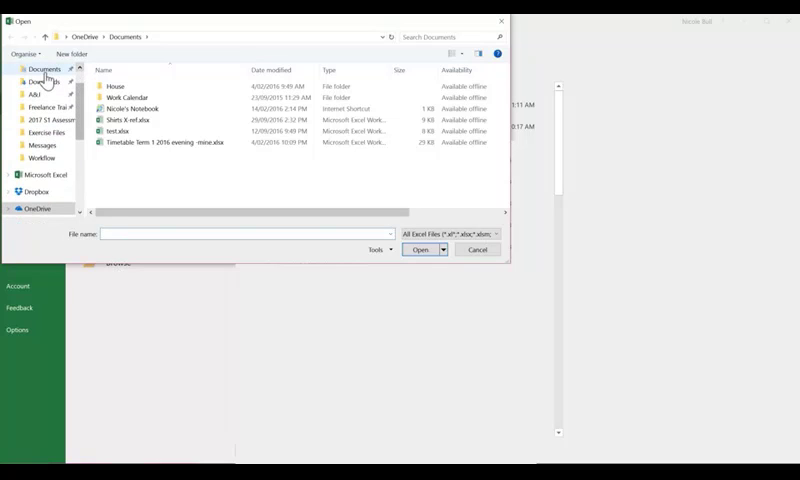
pyautogui.click(44, 69)
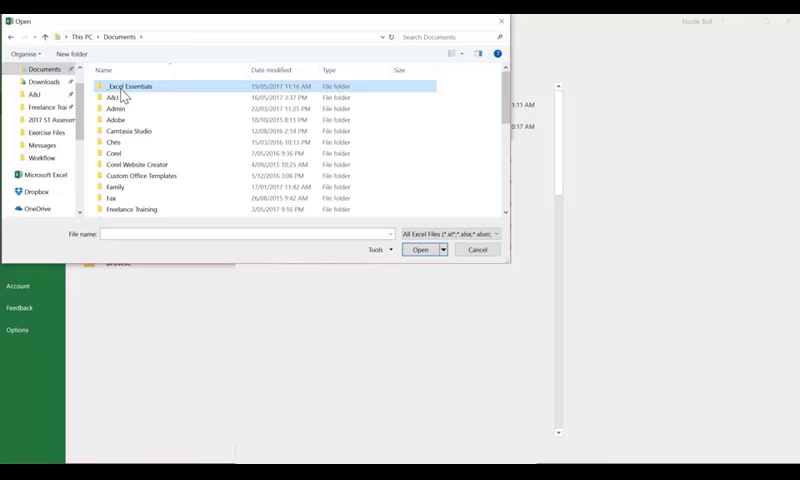
pyautogui.doubleClick(130, 86)
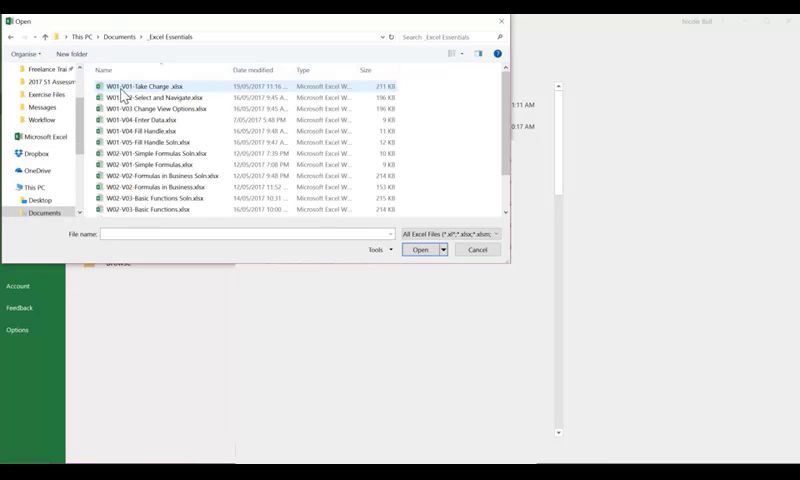
pyautogui.moveTo(124, 95)
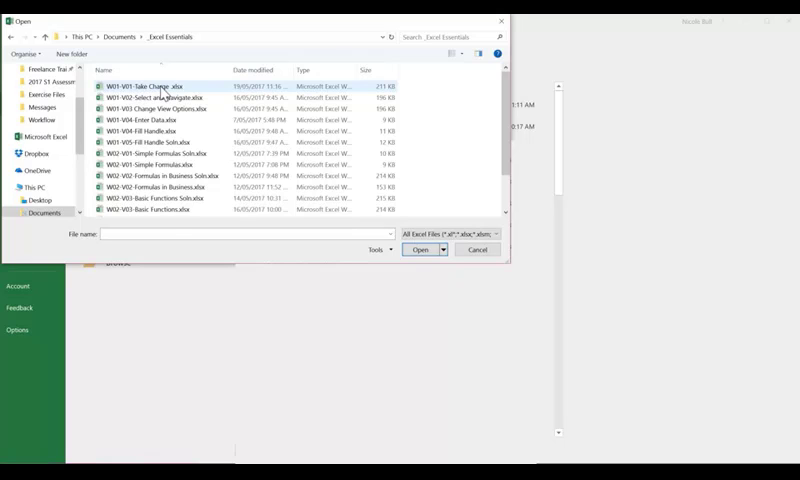
pyautogui.doubleClick(151, 85)
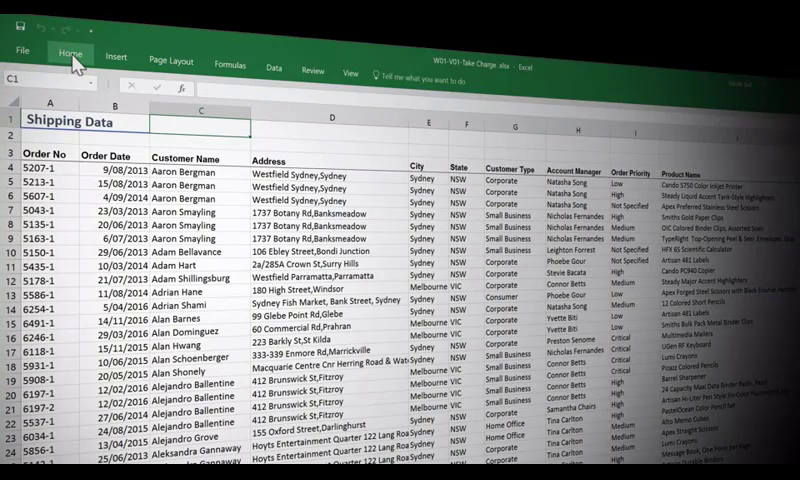
# Add Sort A to Z to the Quick Access Toolbar and sort orders by City.
pyautogui.click(69, 57)
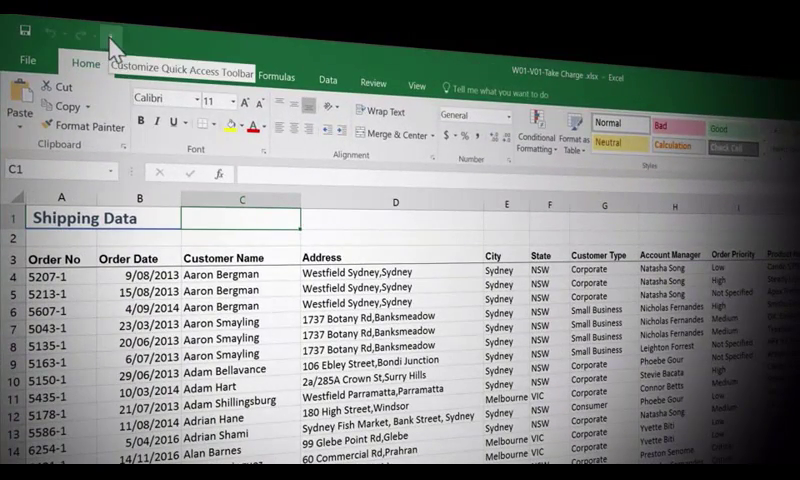
pyautogui.click(110, 46)
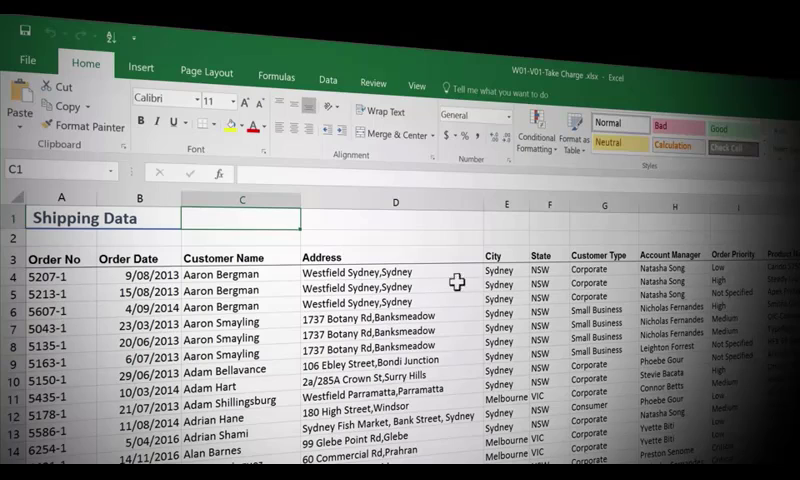
pyautogui.click(505, 290)
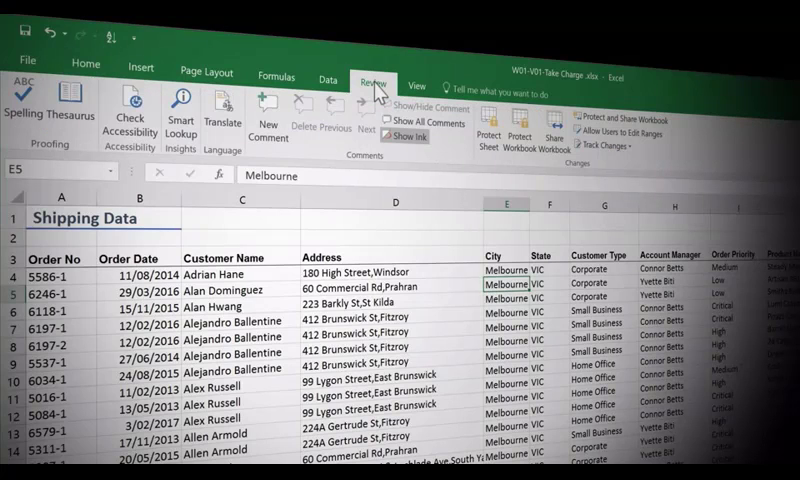
pyautogui.moveTo(20, 110)
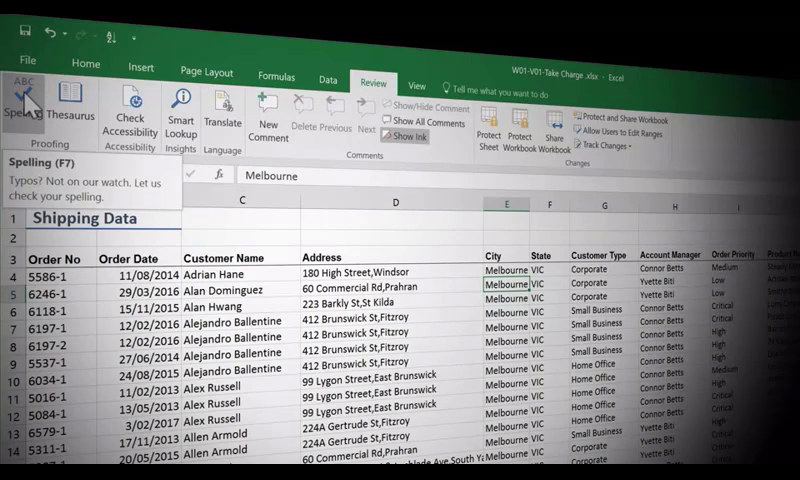
# Add Spelling from the Review tab to the Quick Access Toolbar.
pyautogui.rightClick(70, 105)
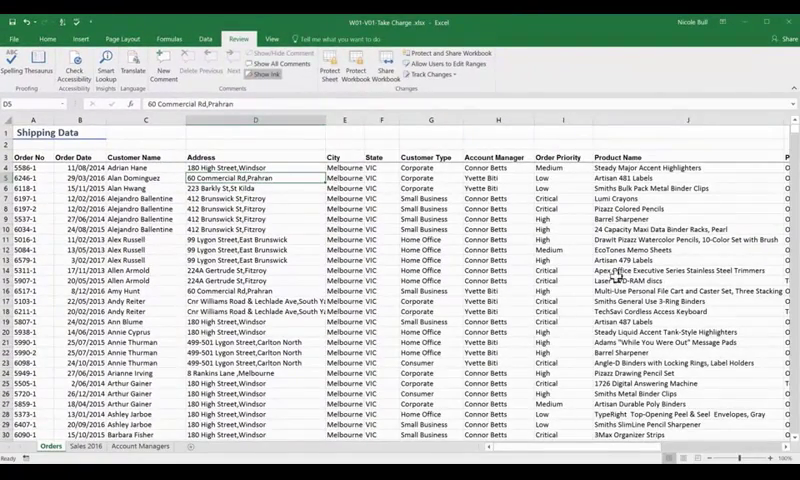
pyautogui.moveTo(368, 142)
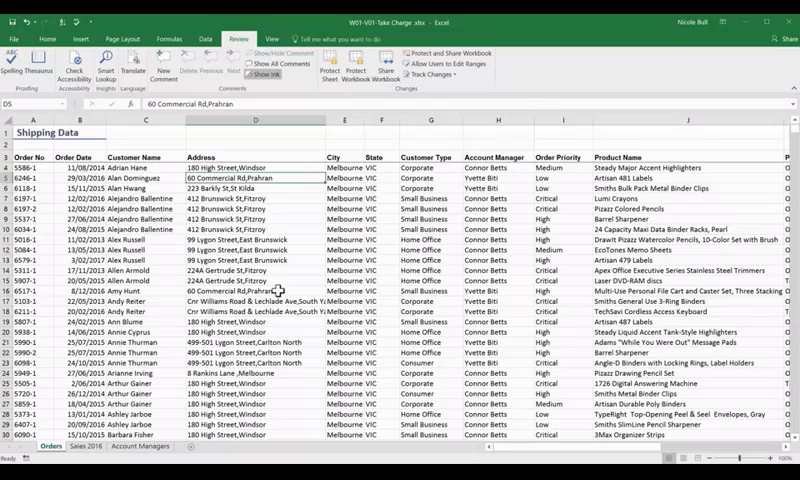
pyautogui.moveTo(249, 143)
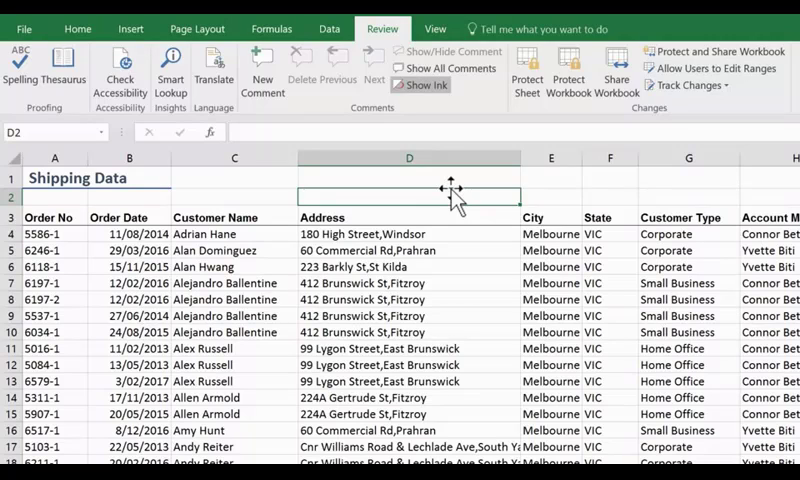
pyautogui.click(408, 158)
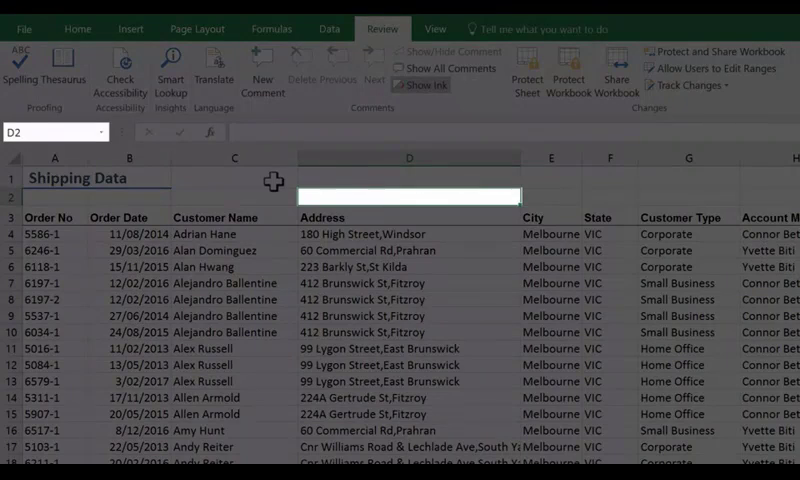
pyautogui.click(234, 178)
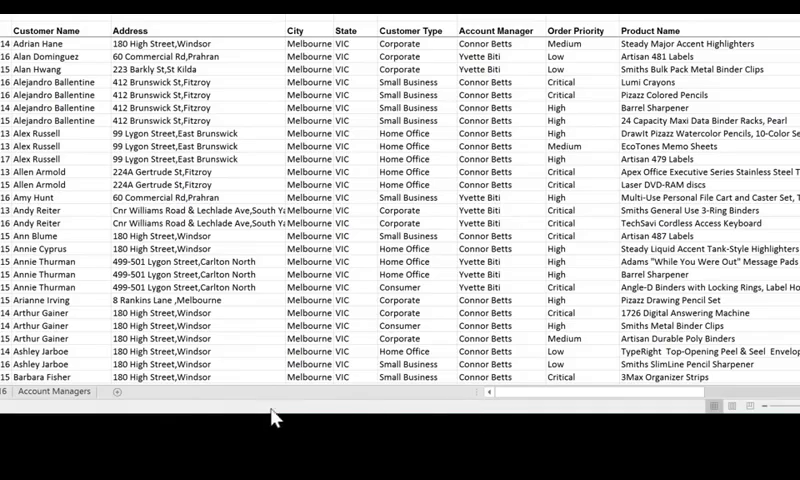
pyautogui.moveTo(540, 410)
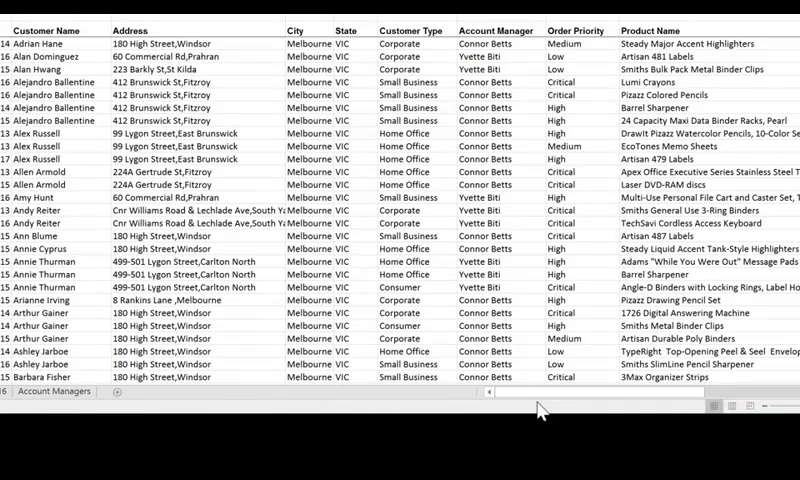
# Scroll right to the Cost Price column, then view the workbook's File Info page.
pyautogui.hscroll(3)
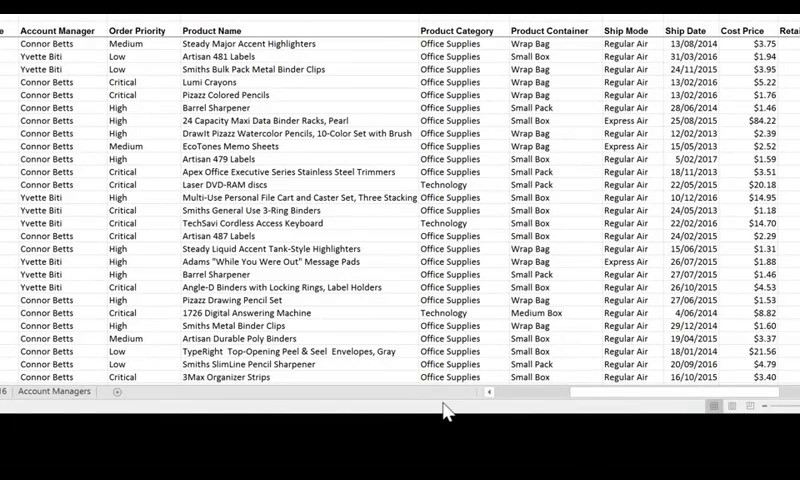
pyautogui.moveTo(735, 70)
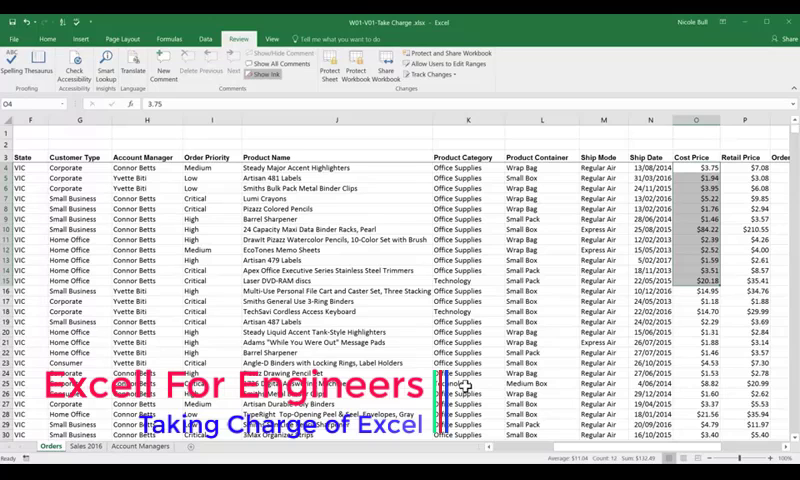
pyautogui.click(13, 38)
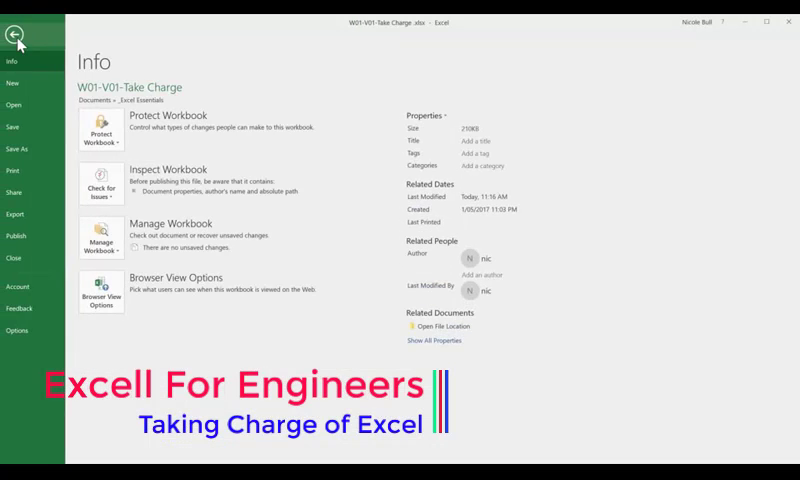